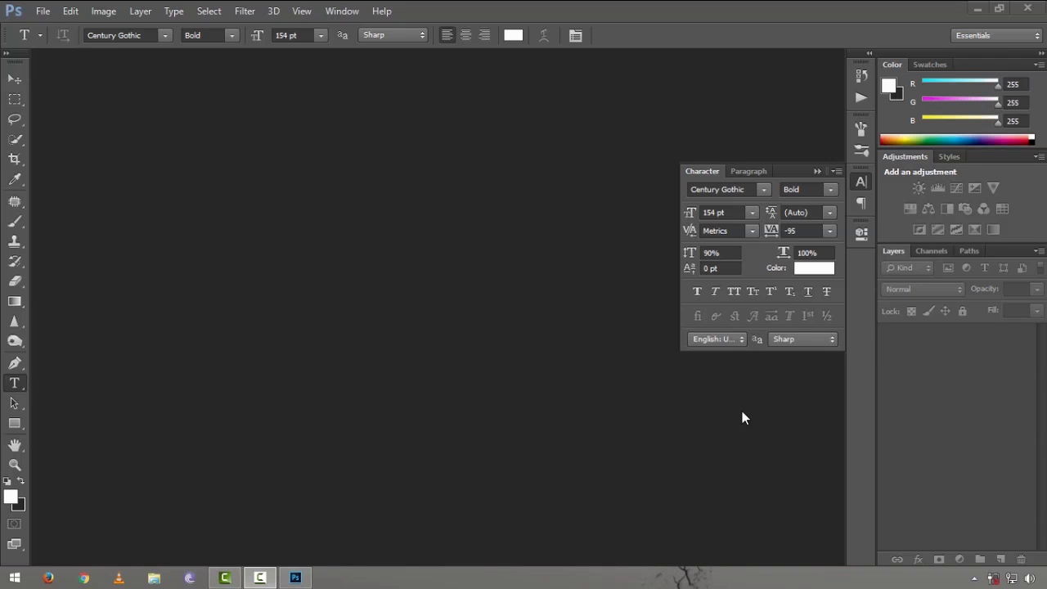
pyautogui.moveTo(740, 422)
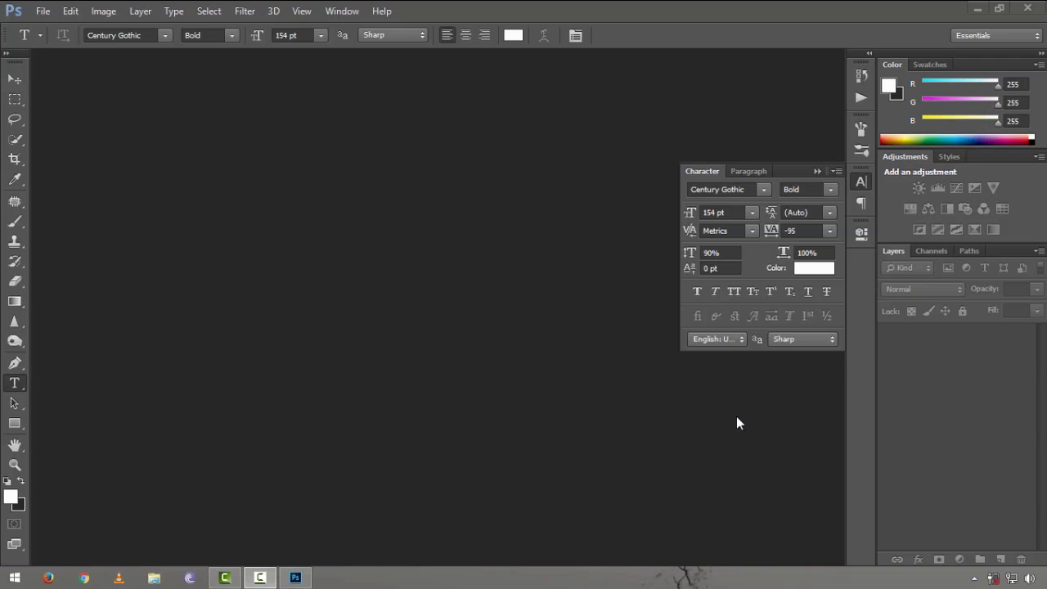
# Step: Create a new 1280×720 px, 72 ppi document with a white background
pyautogui.click(43, 10)
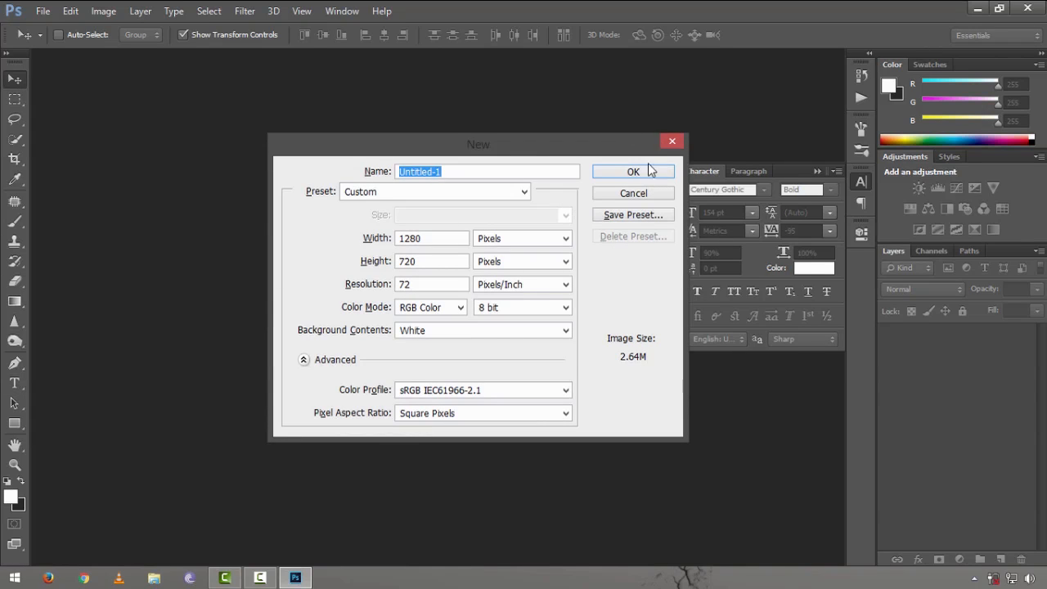
pyautogui.click(633, 171)
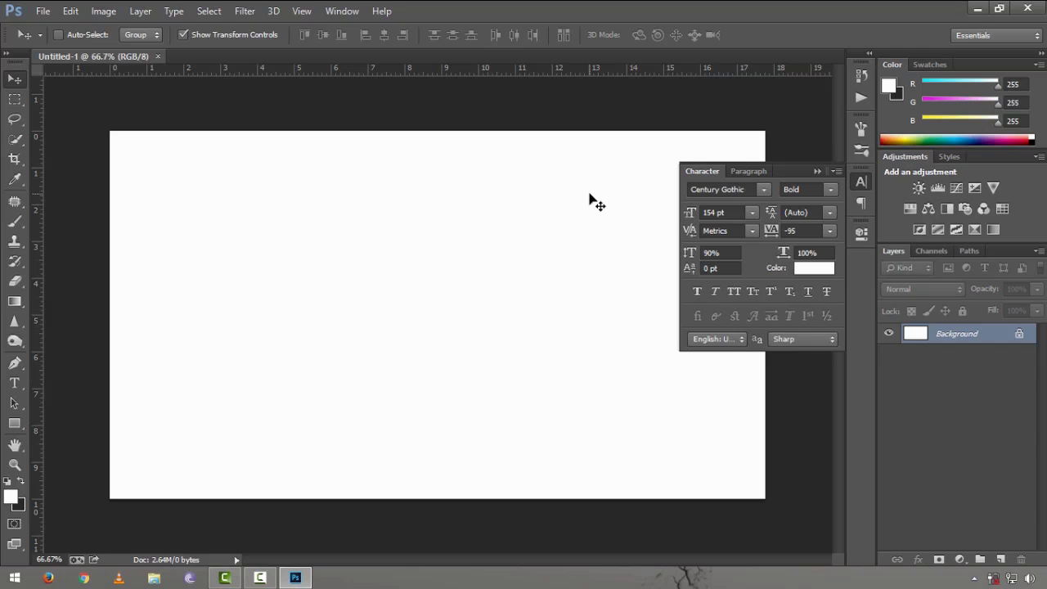
# Step: Start a horizontal text box on the white canvas with the Type Tool
pyautogui.click(15, 383)
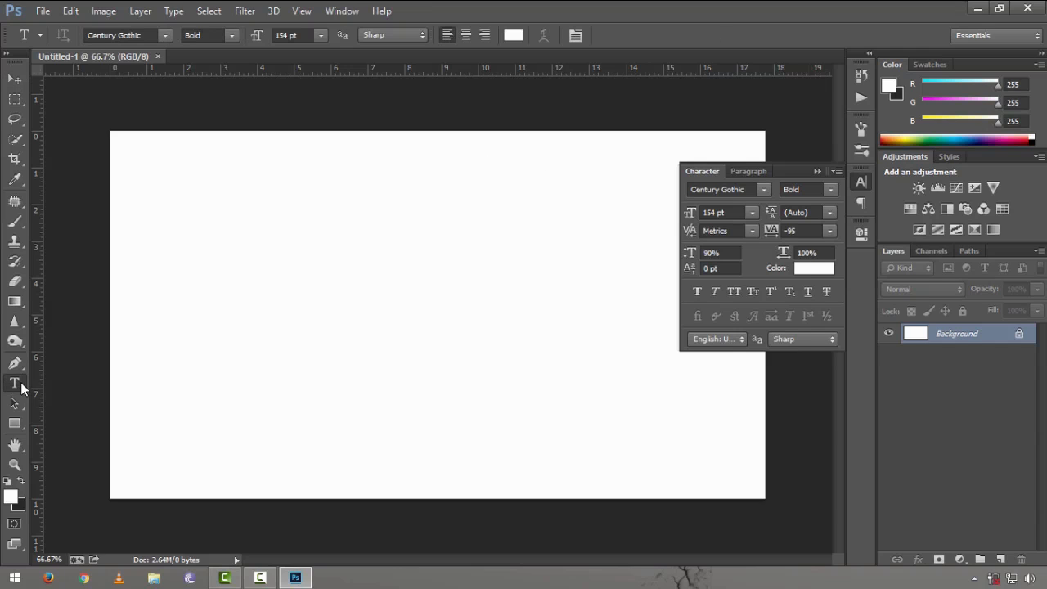
pyautogui.moveTo(14, 383)
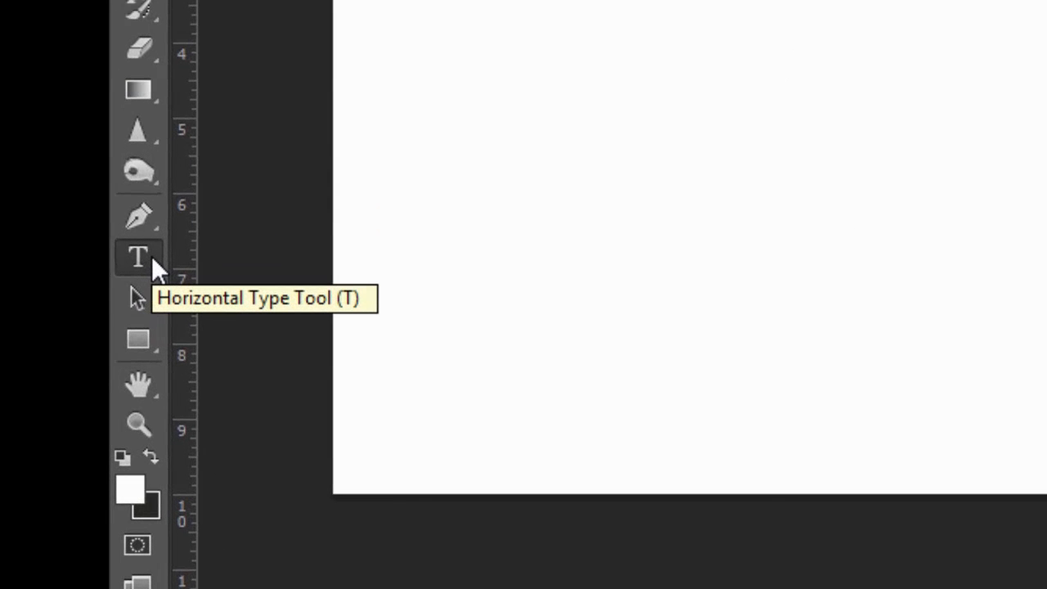
pyautogui.click(137, 255)
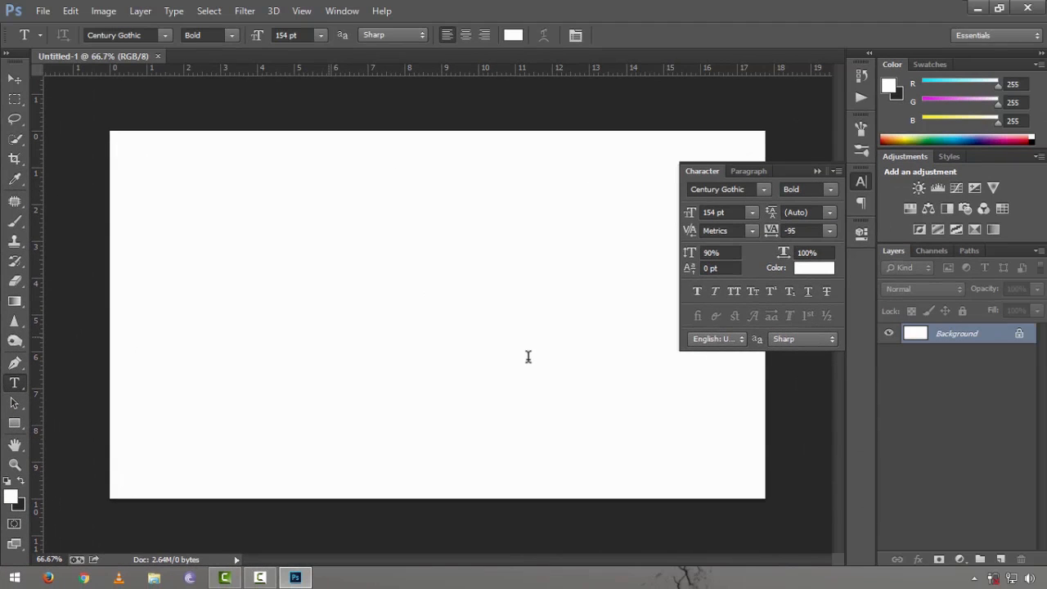
pyautogui.click(327, 319)
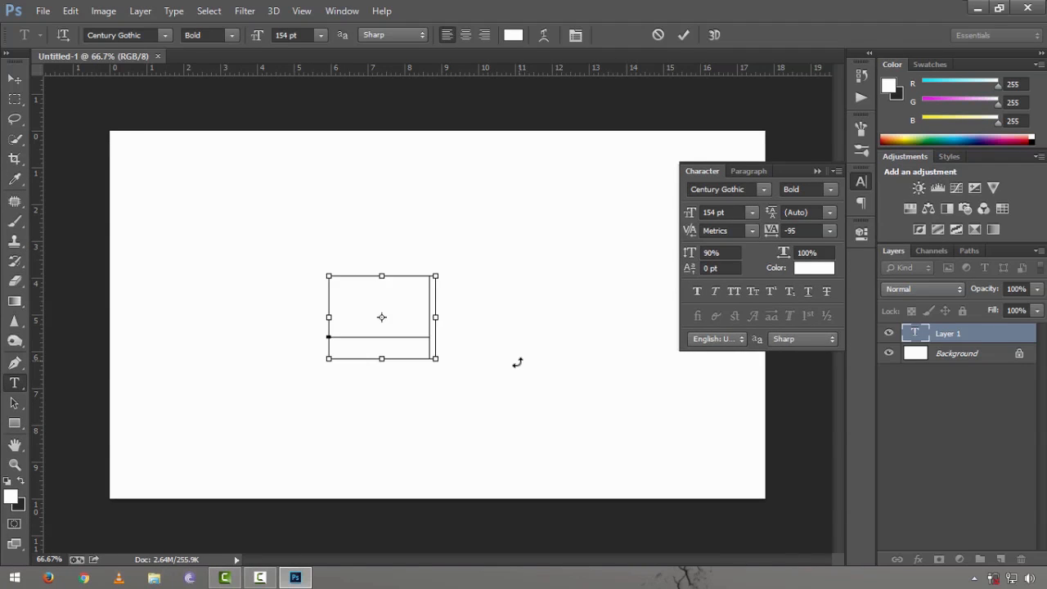
# Step: Set the text colour to black in the Color Picker
pyautogui.click(813, 269)
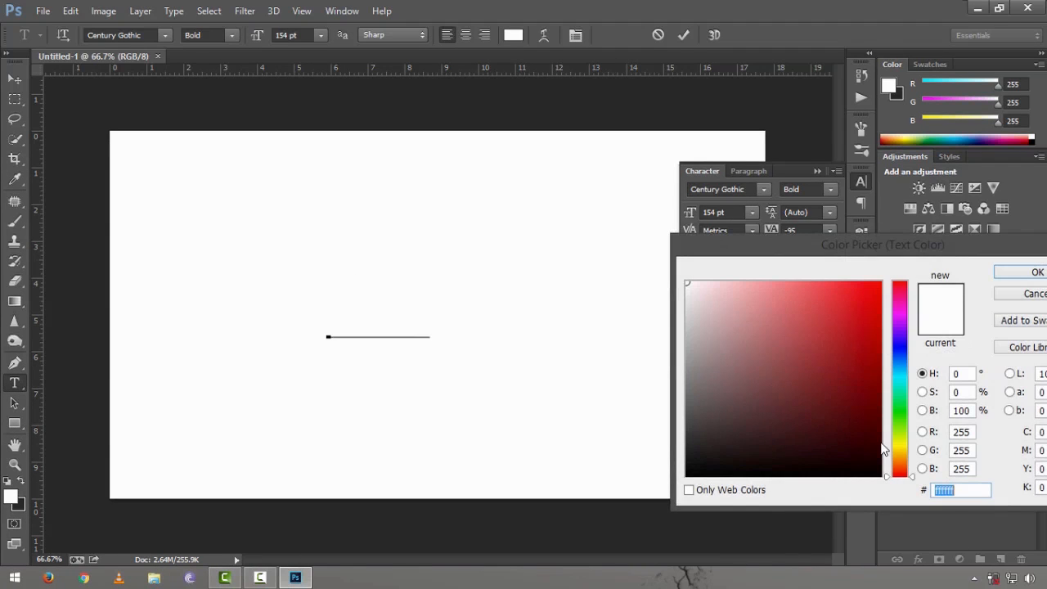
pyautogui.click(709, 455)
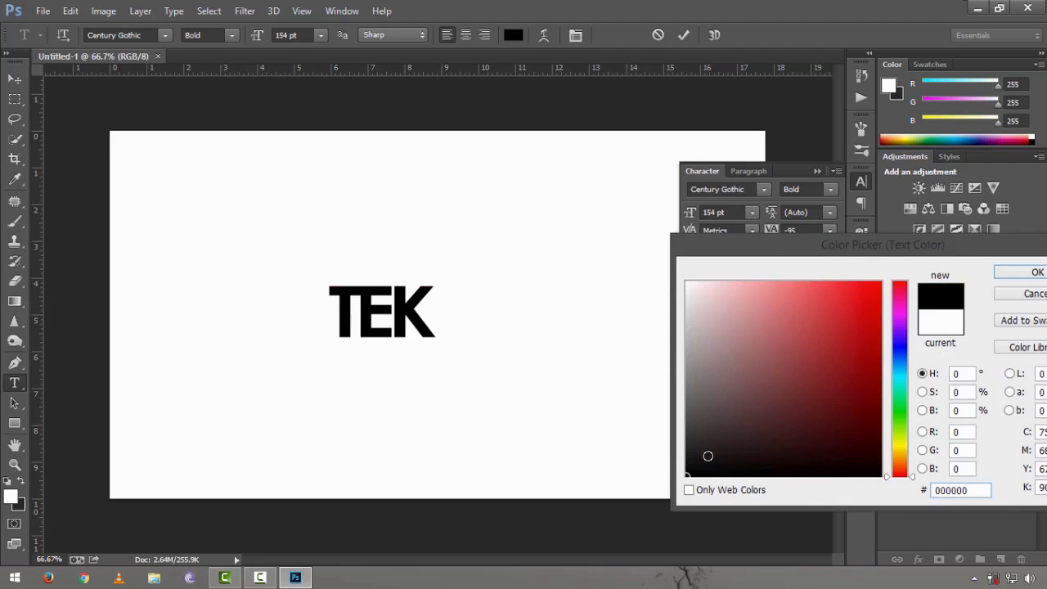
pyautogui.click(1038, 272)
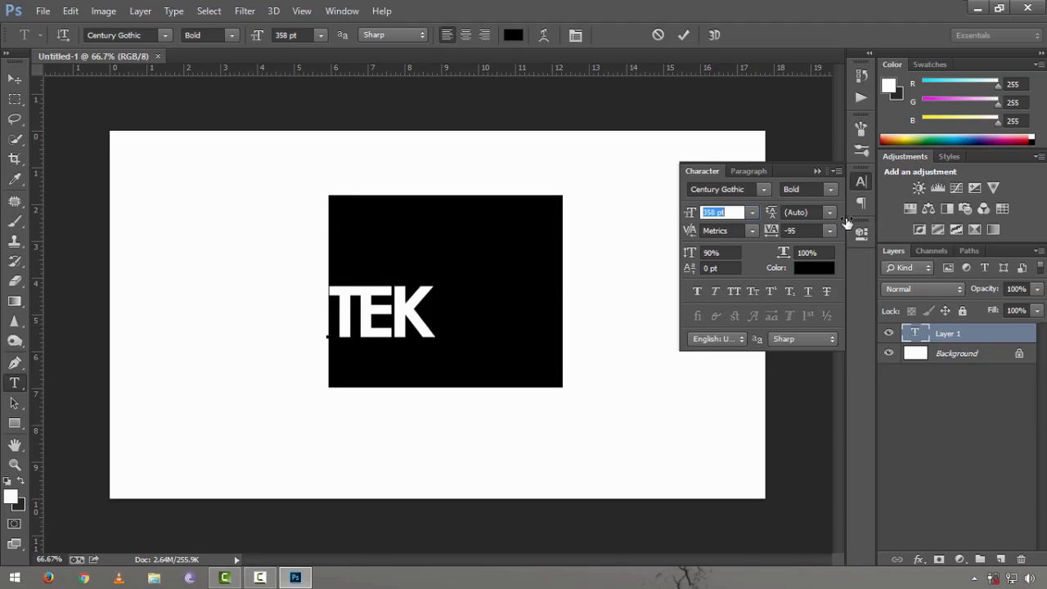
# Step: Enlarge the TEK text to 154 pt and hide the white Background layer
pyautogui.write('154')
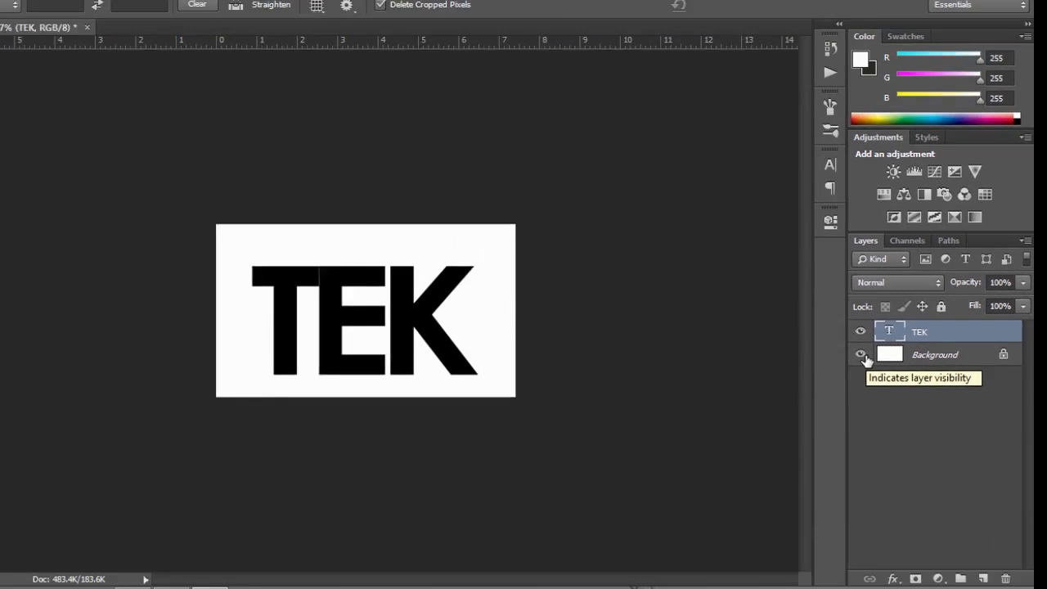
pyautogui.click(860, 353)
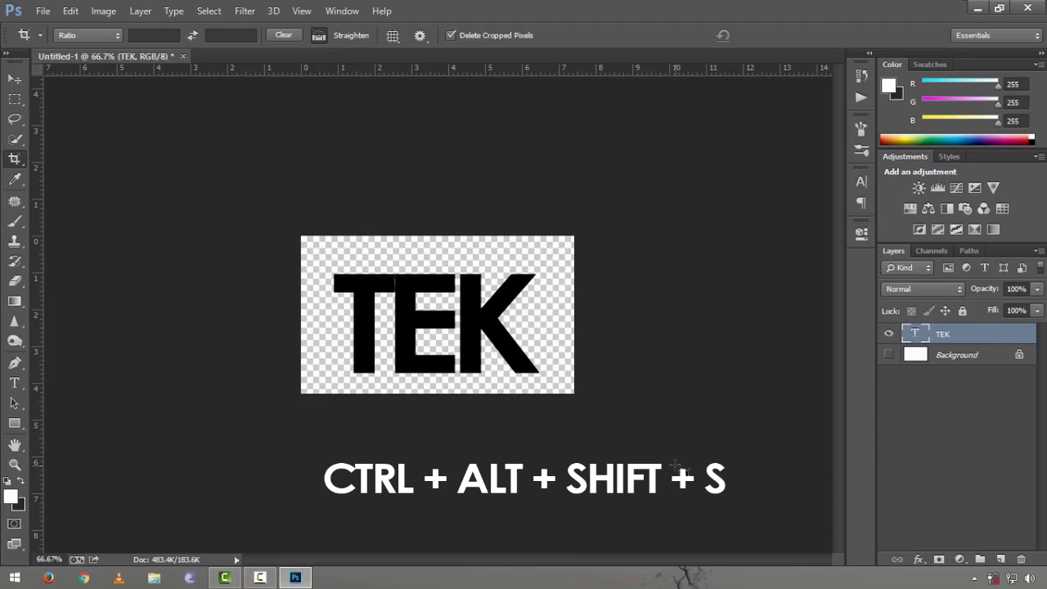
# Step: Export via Save for Web as PNG-24 with Transparency enabled
pyautogui.press('ctrl+alt+shift+s')
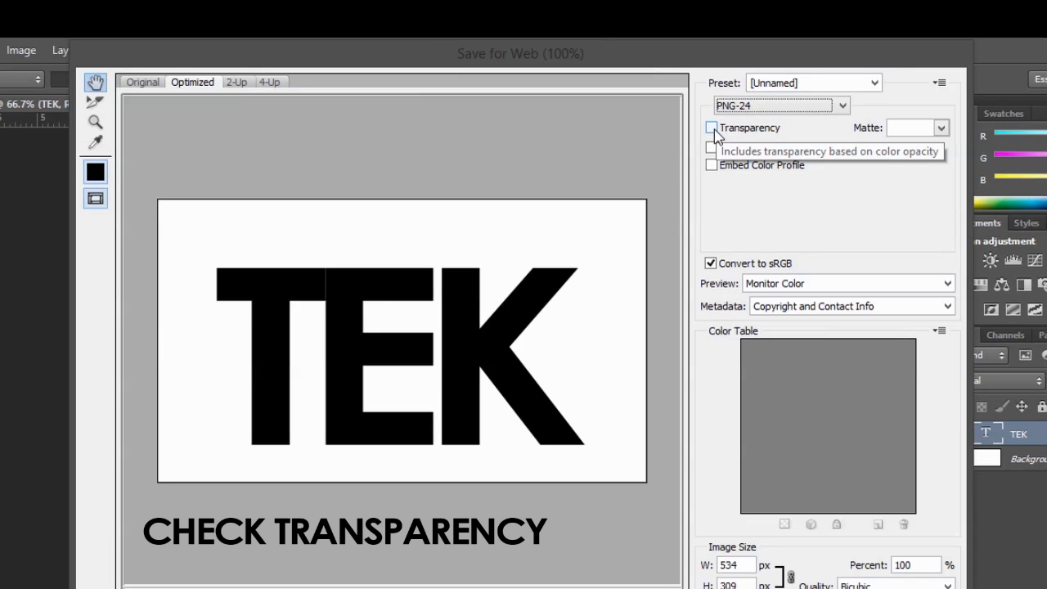
pyautogui.click(710, 127)
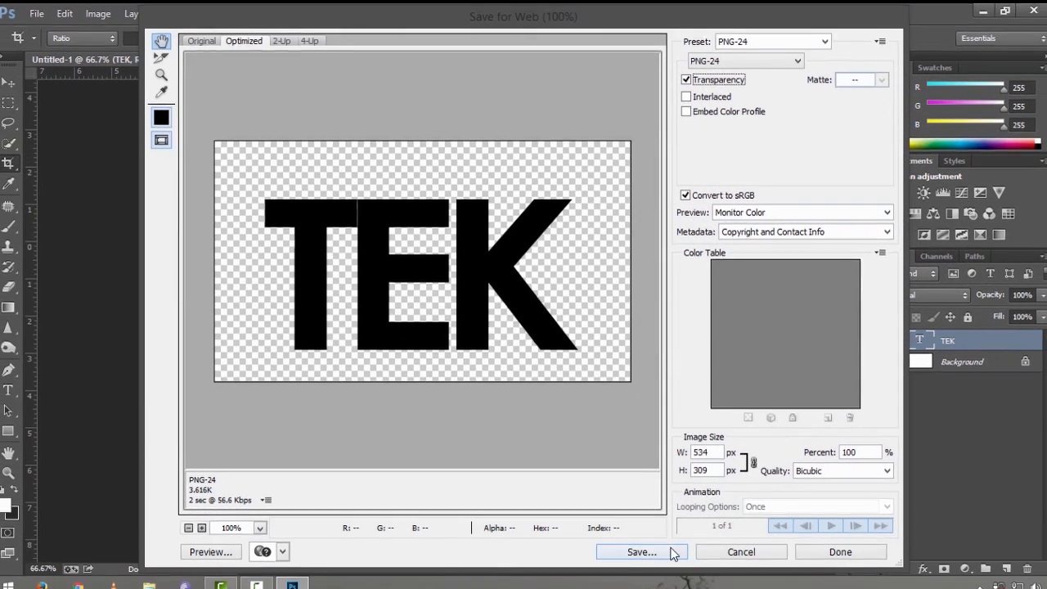
pyautogui.click(641, 552)
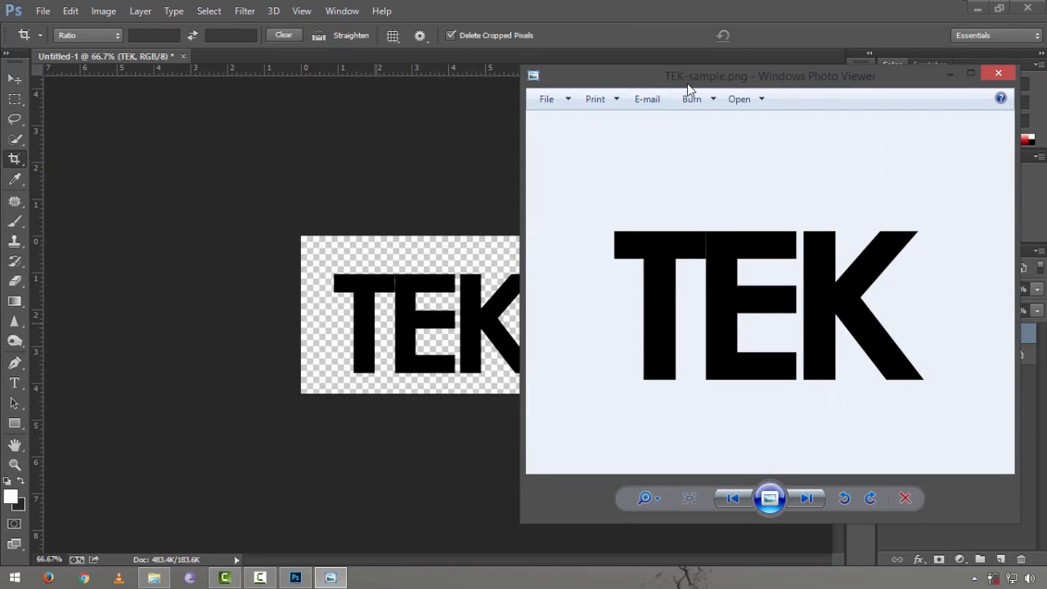
pyautogui.moveTo(733, 85)
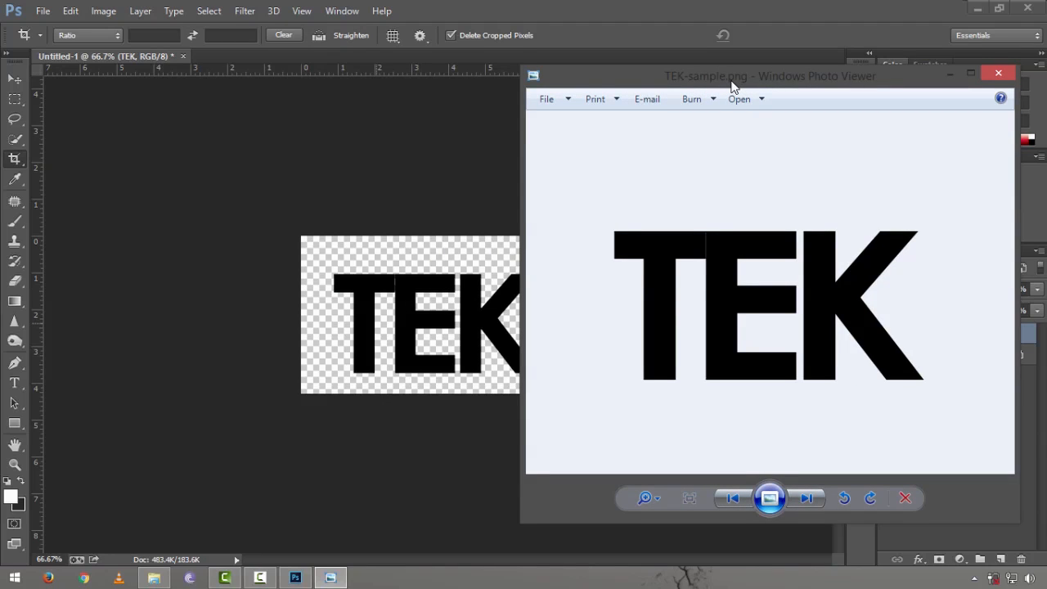
pyautogui.moveTo(180, 102)
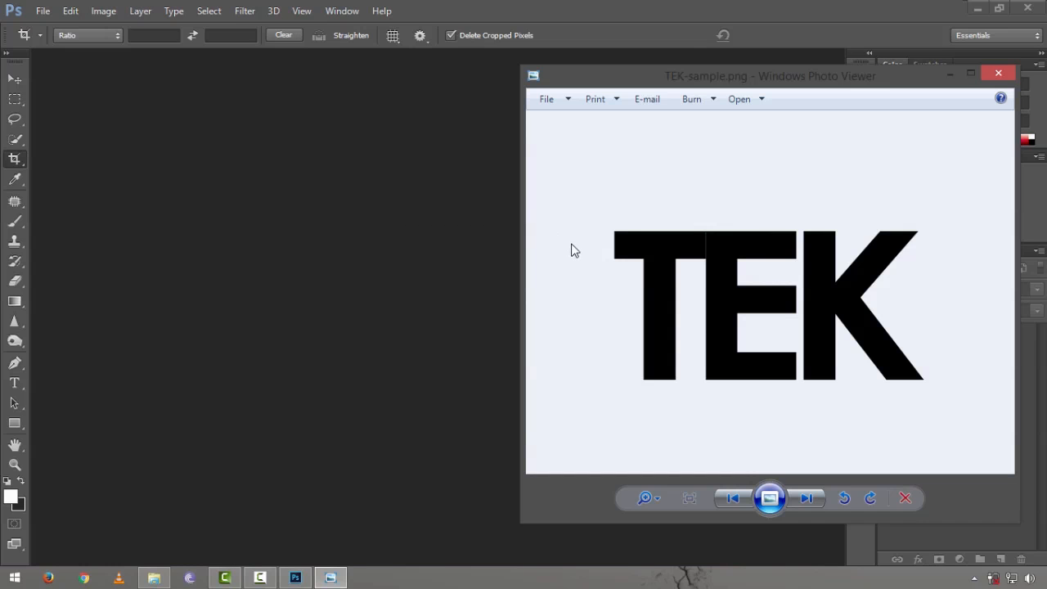
# Step: Close the Windows Photo Viewer preview of TEK-sample.png
pyautogui.click(998, 72)
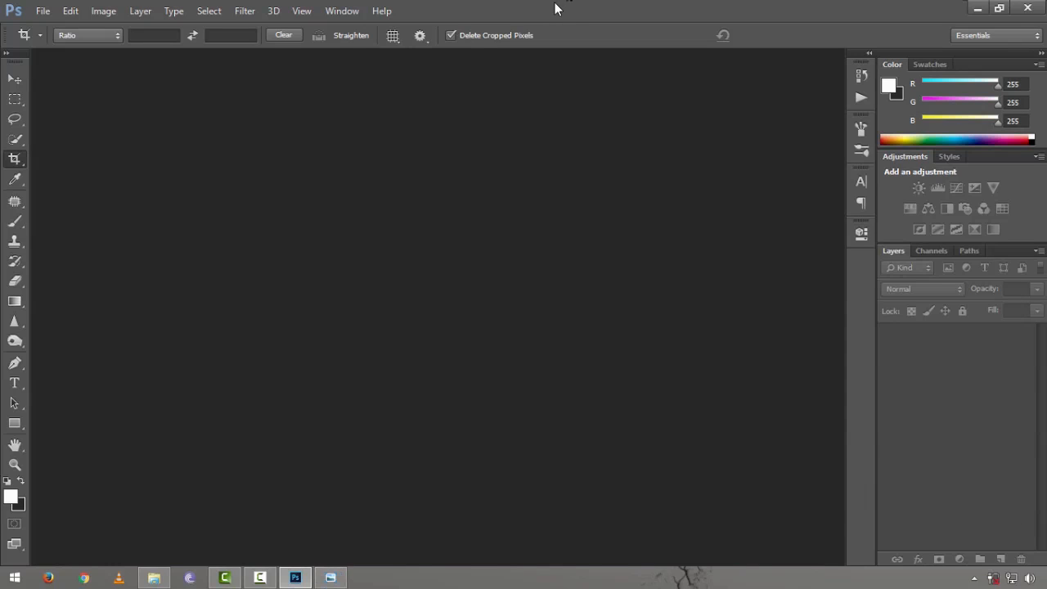
# Step: Create a new document and set the background colour to dark teal #01181a
pyautogui.press('ctrl+n')
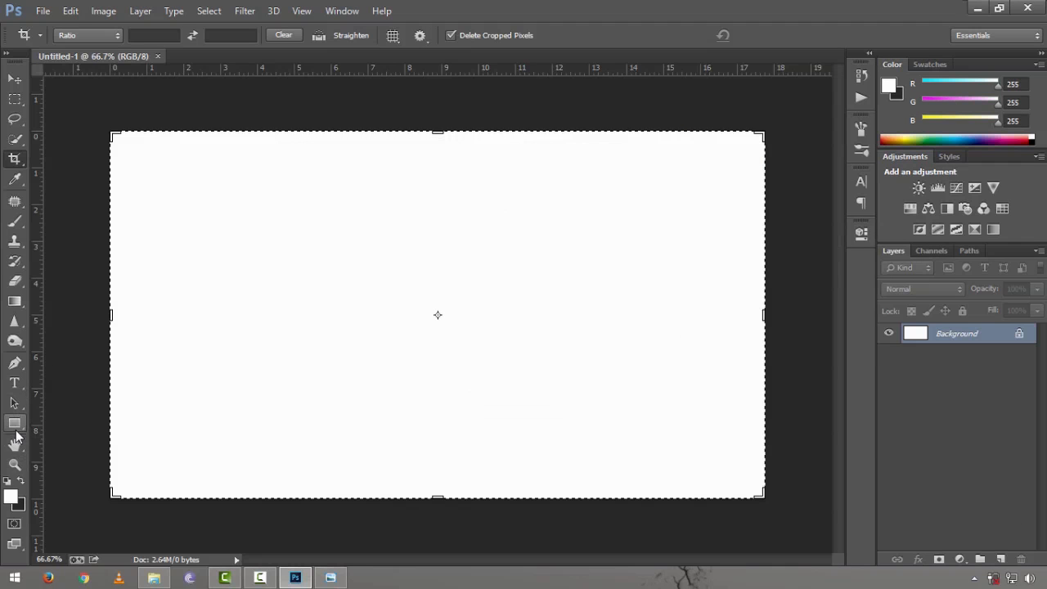
pyautogui.click(23, 498)
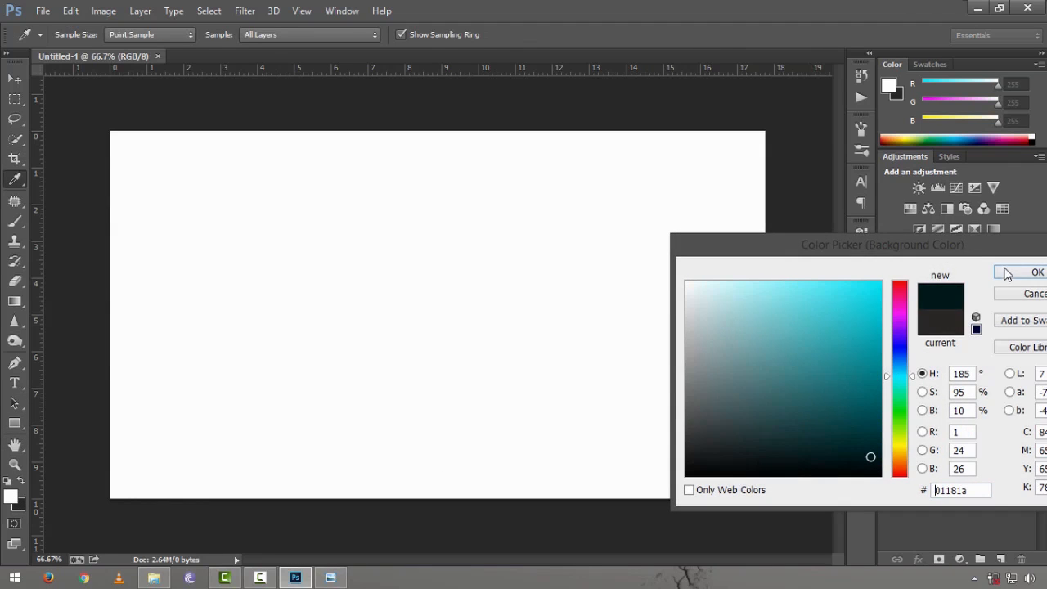
pyautogui.click(1037, 272)
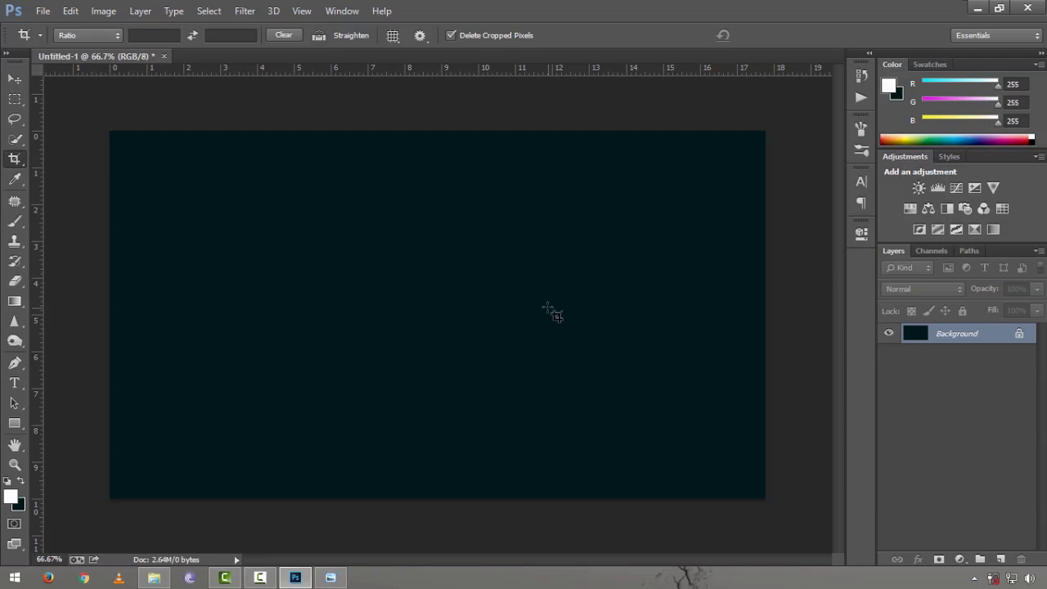
pyautogui.moveTo(781, 169)
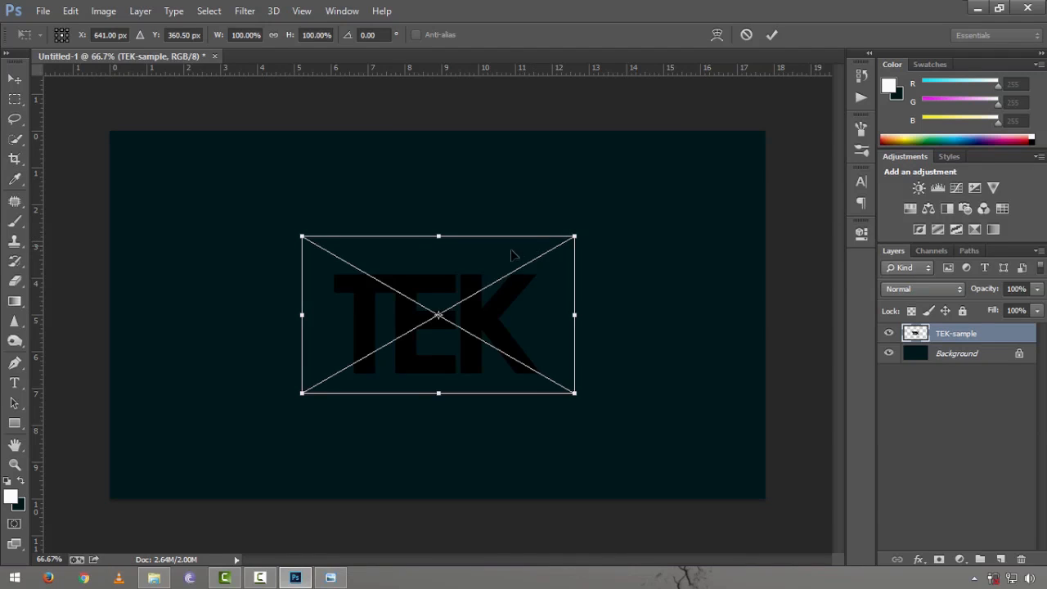
# Step: Nudge the placed TEK-sample image slightly left toward the canvas centre
pyautogui.moveTo(439, 314); pyautogui.dragTo(419, 319)
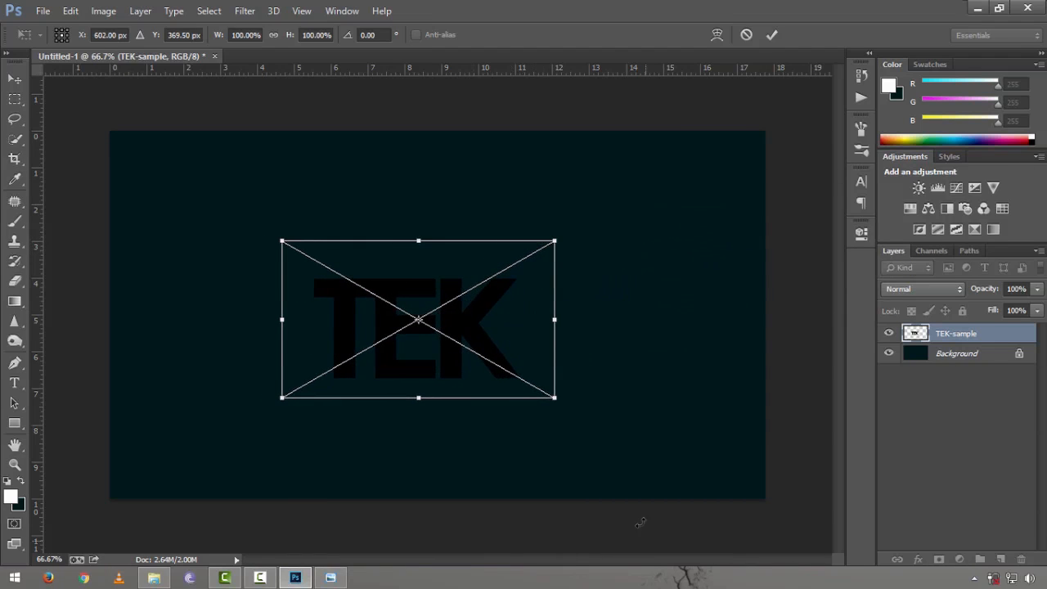